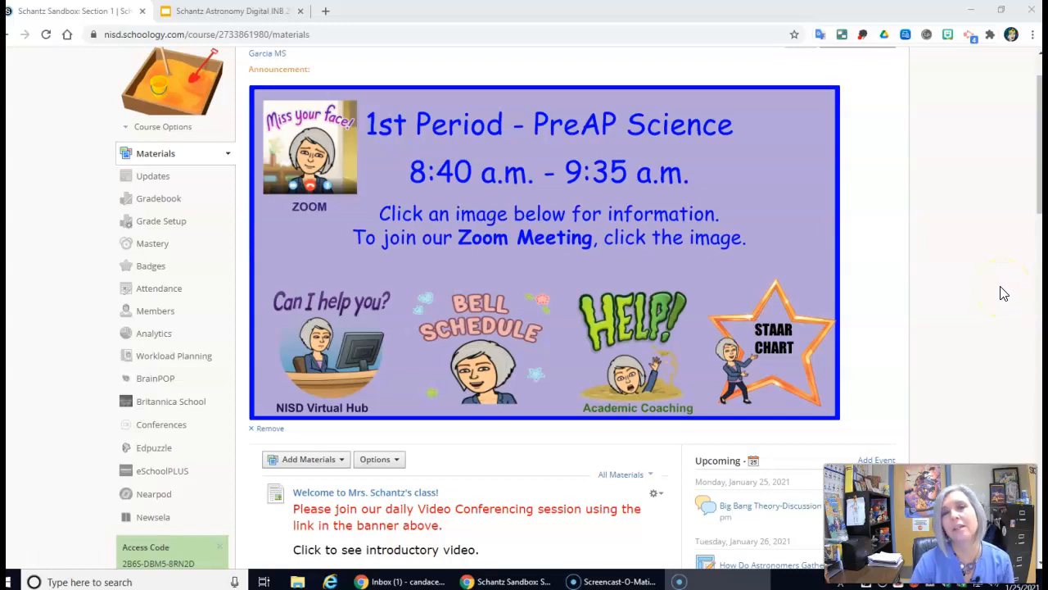
mouse_move(989, 282)
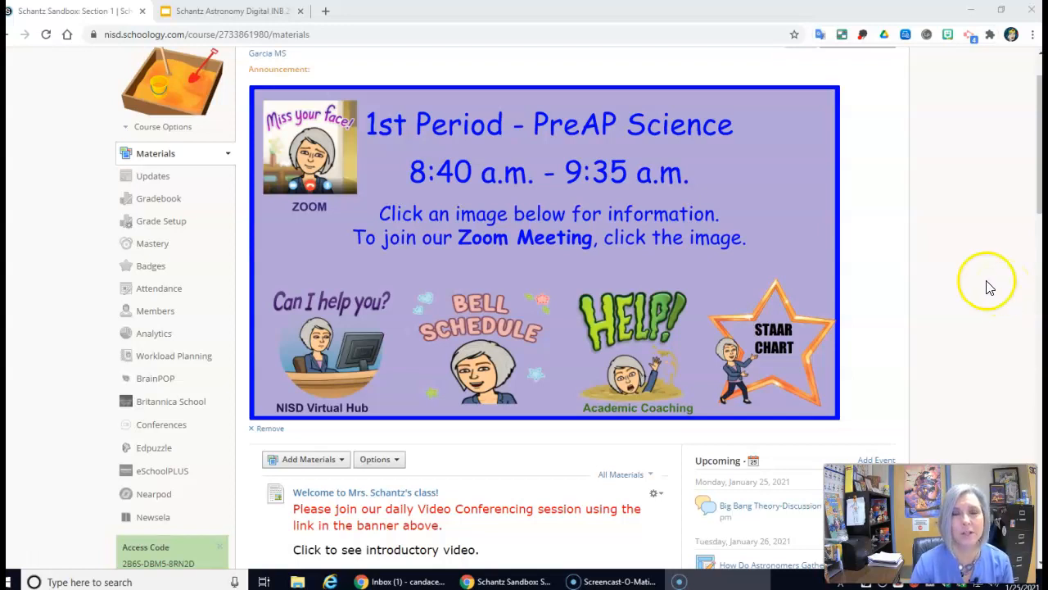
mouse_move(991, 287)
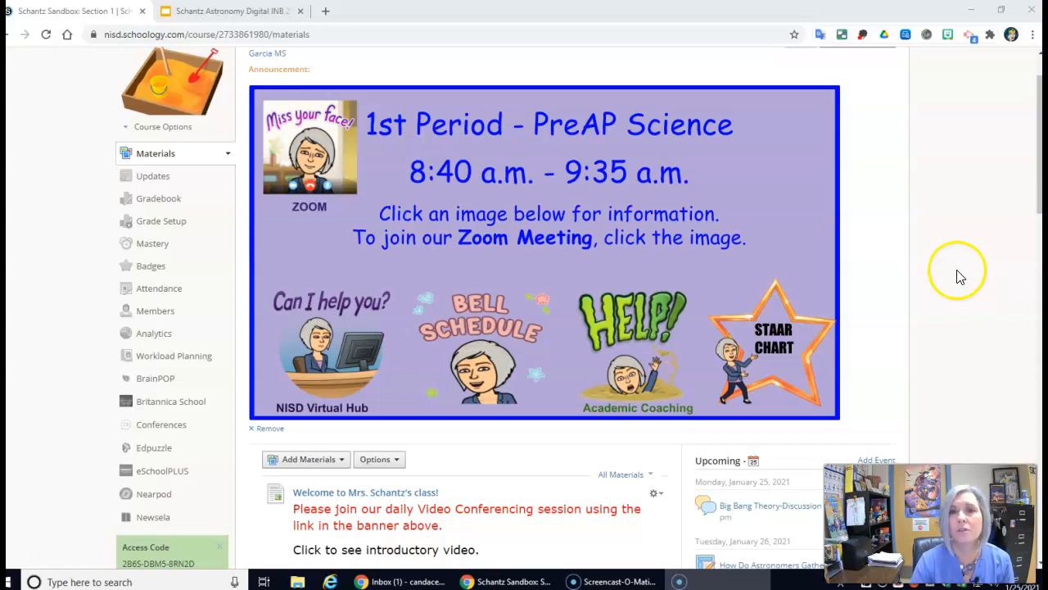
mouse_move(914, 243)
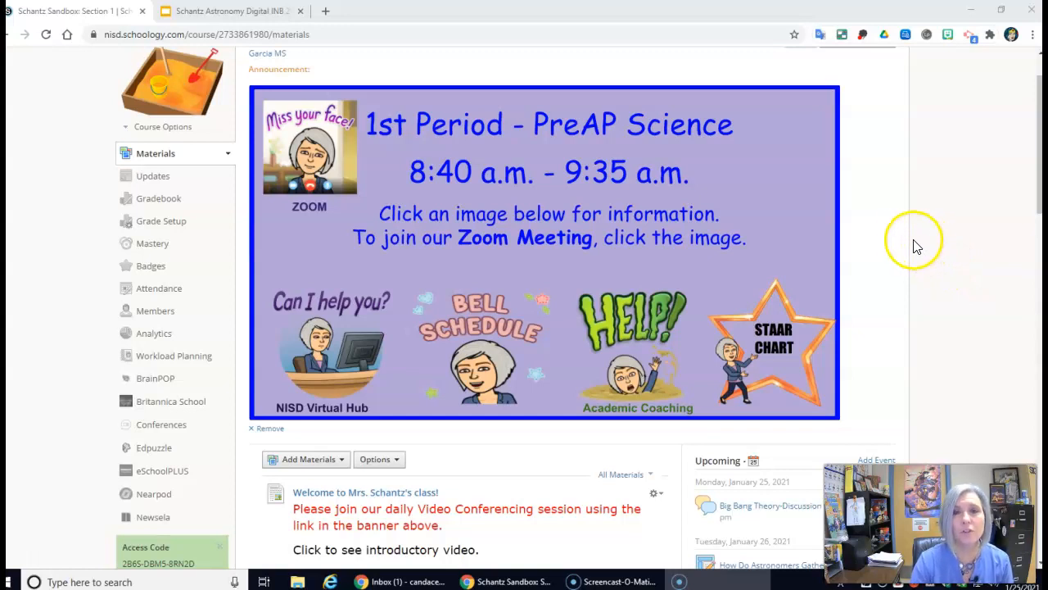
mouse_move(558, 187)
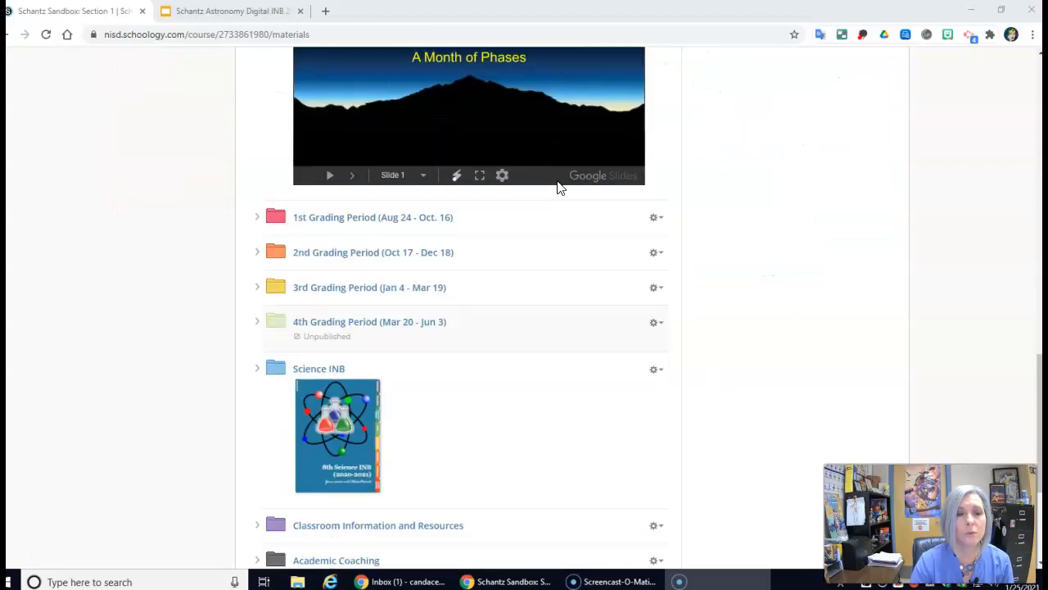
View the Astronomy Digital INB slide template from the Science INB folder's Astronomy INB assignment
scroll("down", 3)
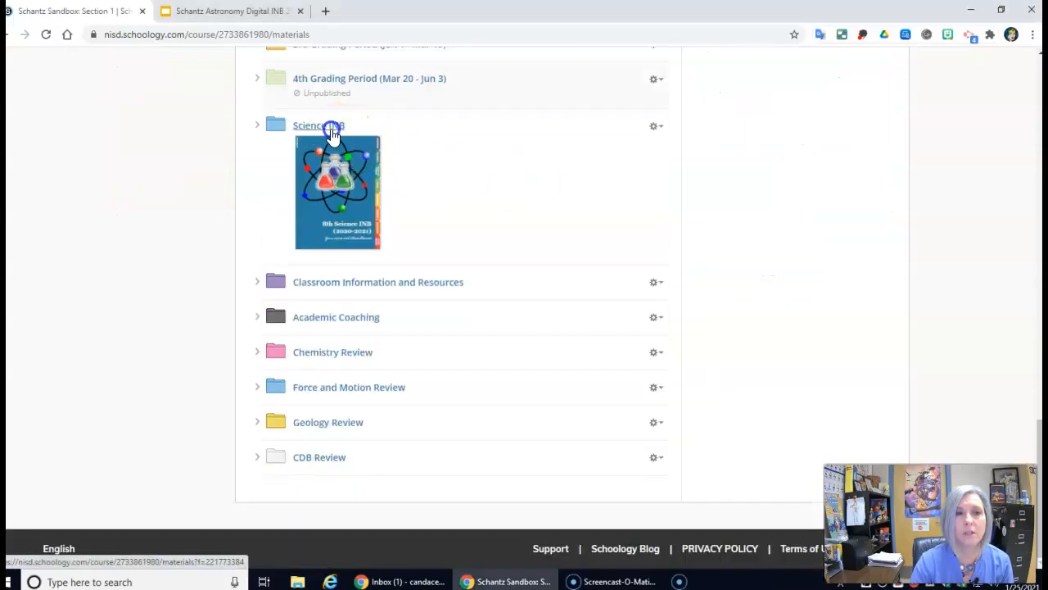
left_click(319, 124)
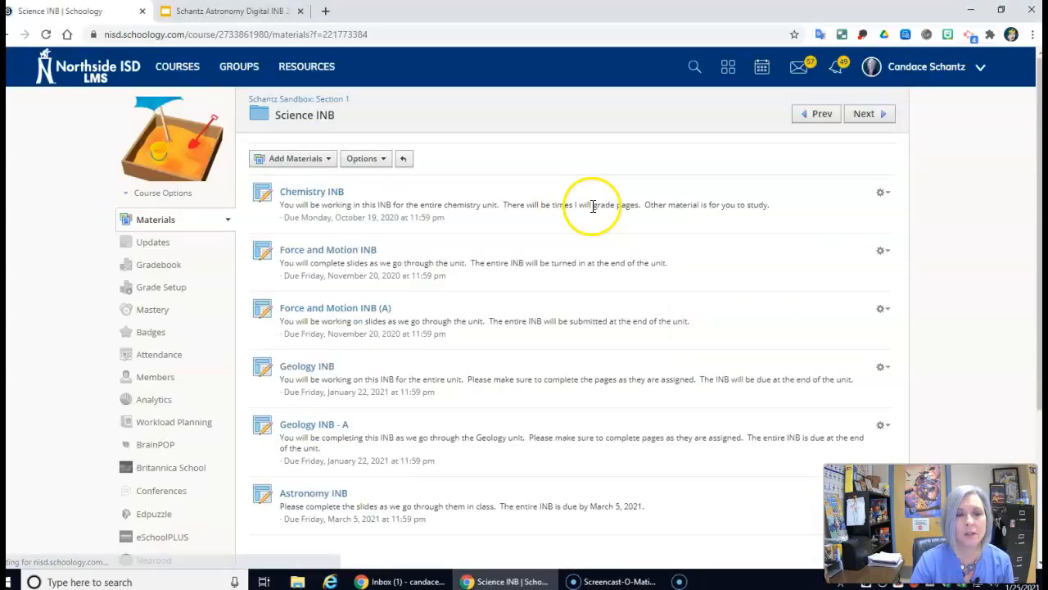
left_click(313, 491)
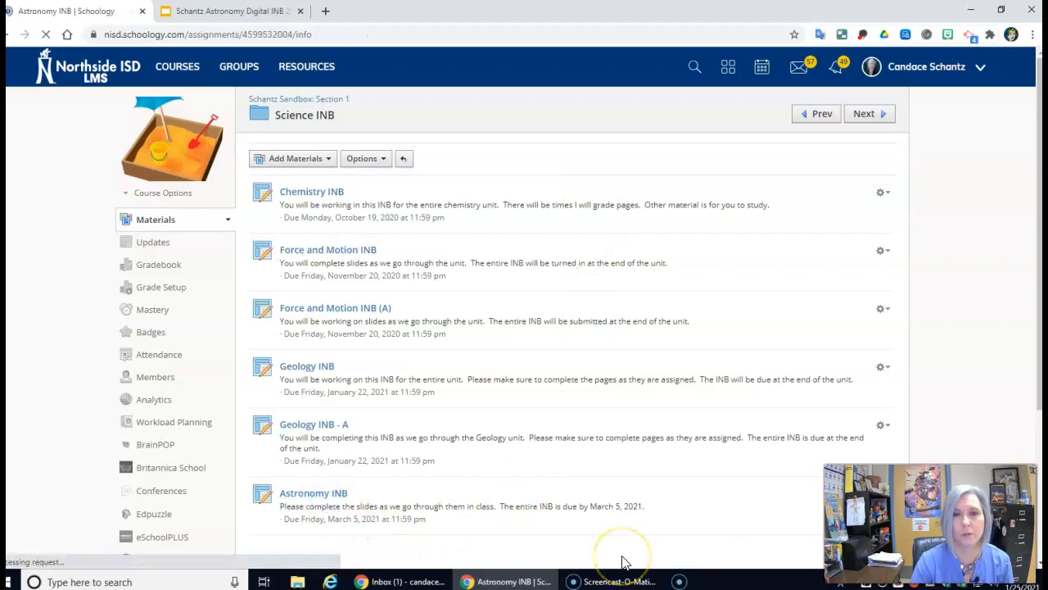
left_click(313, 491)
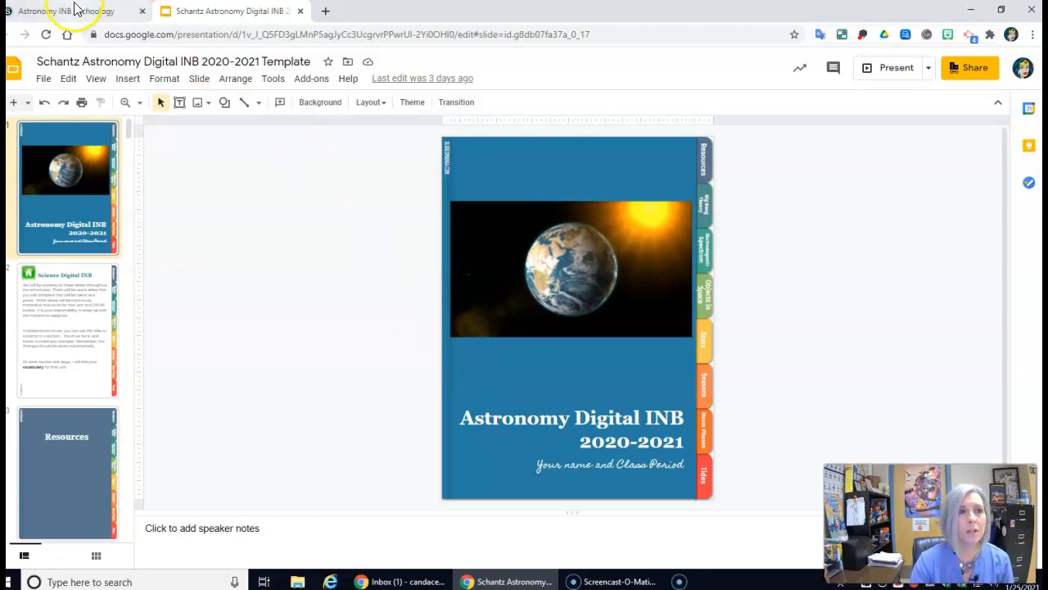
Return to course materials and open Week 4 (1/25-1/29) under the 3rd Grading Period
left_click(65, 10)
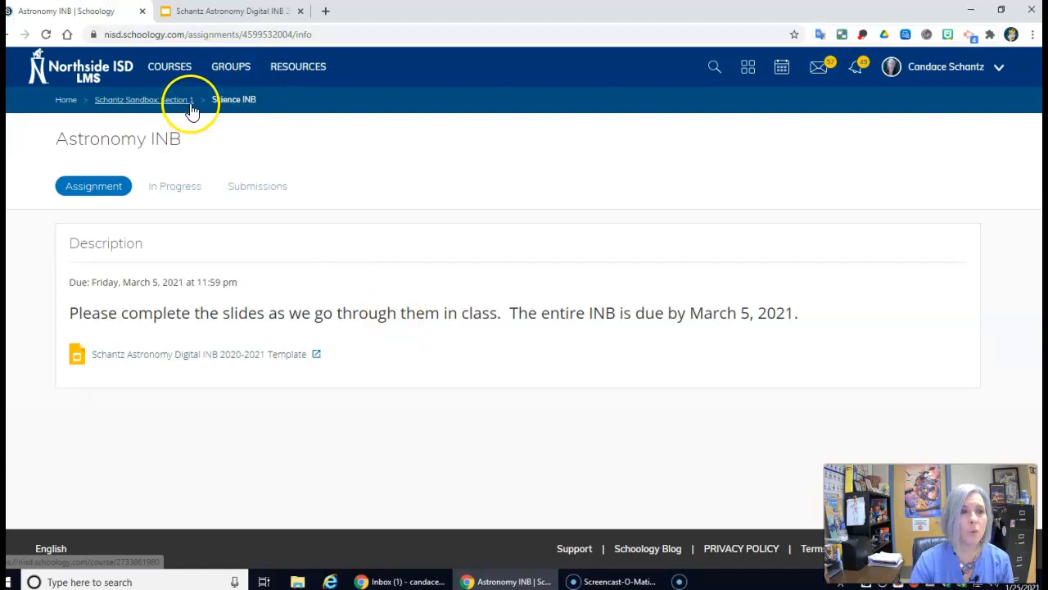
left_click(173, 100)
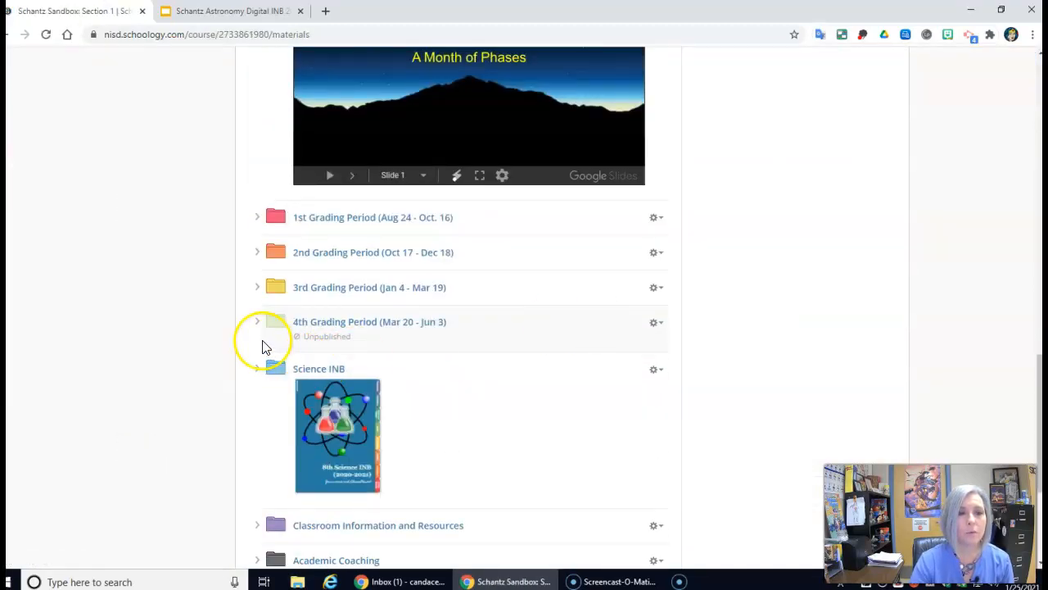
left_click(257, 286)
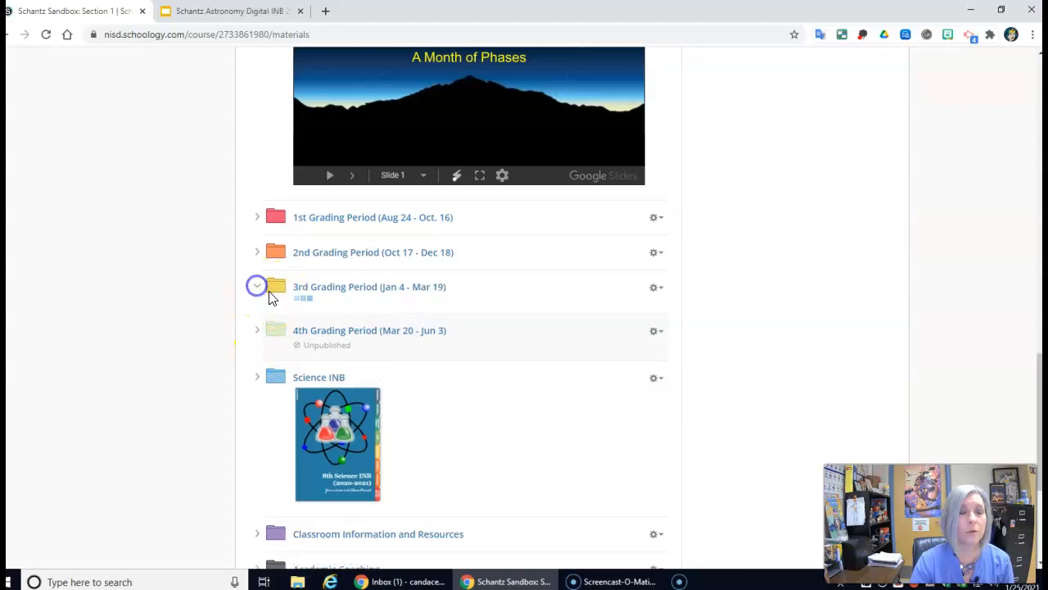
left_click(257, 285)
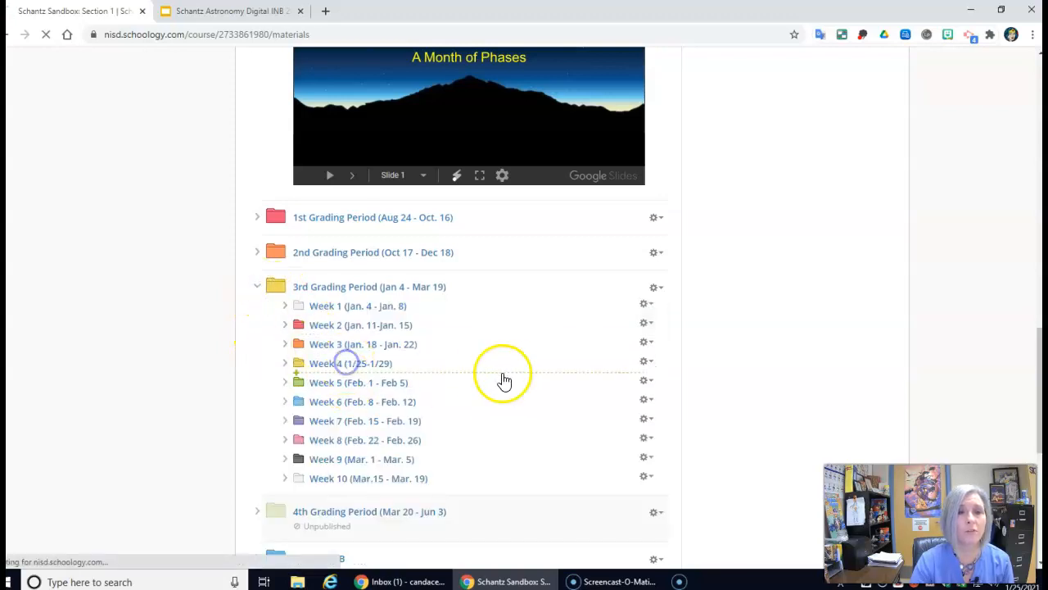
left_click(347, 364)
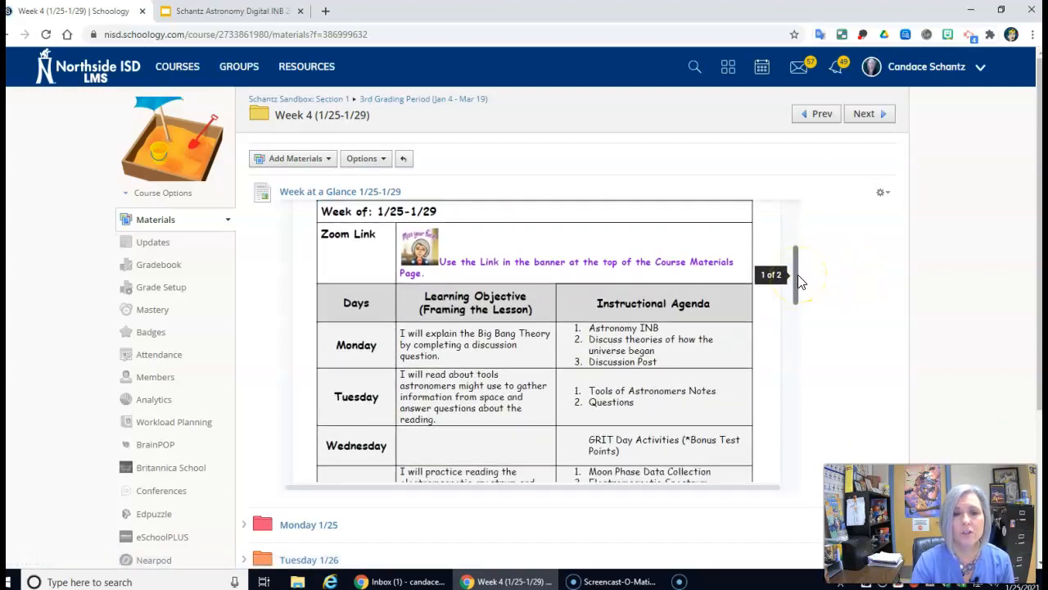
Scroll the Week at a Glance plan through Thursday and Friday to the Academic Coaching schedule
scroll("down", 3)
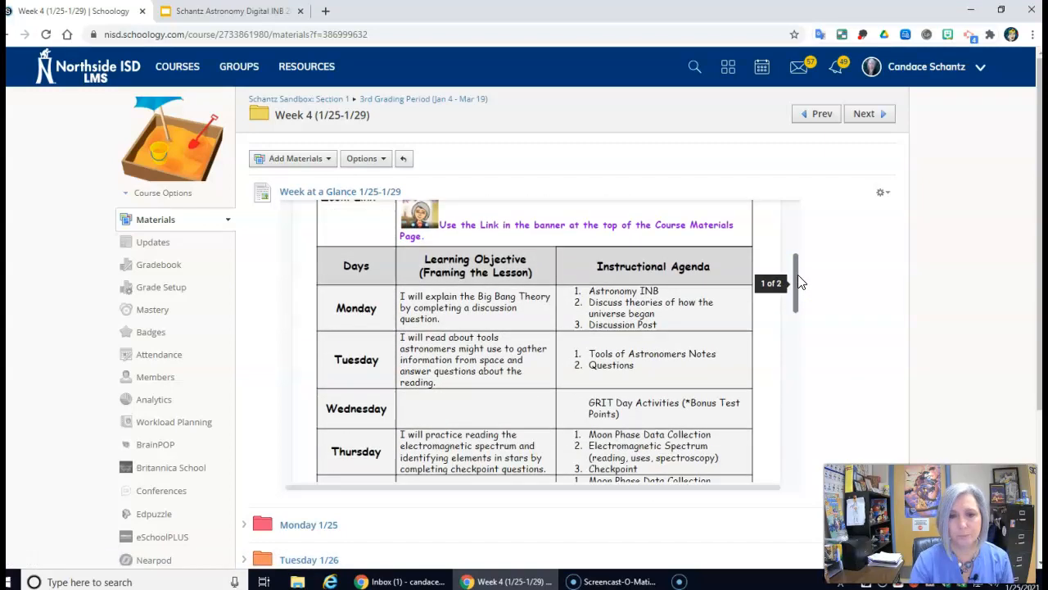
scroll("down", 3)
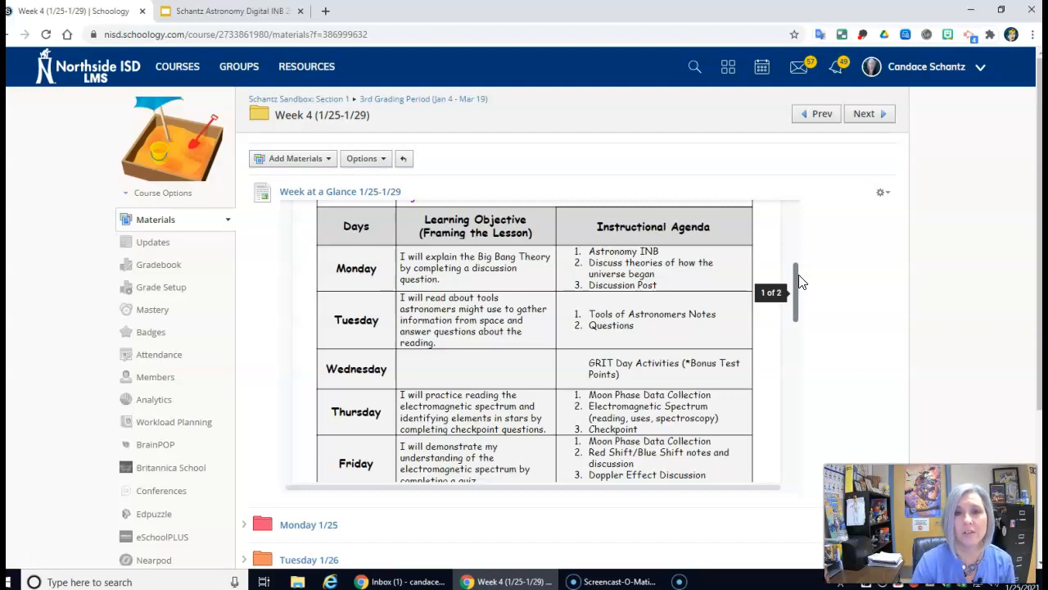
mouse_move(803, 285)
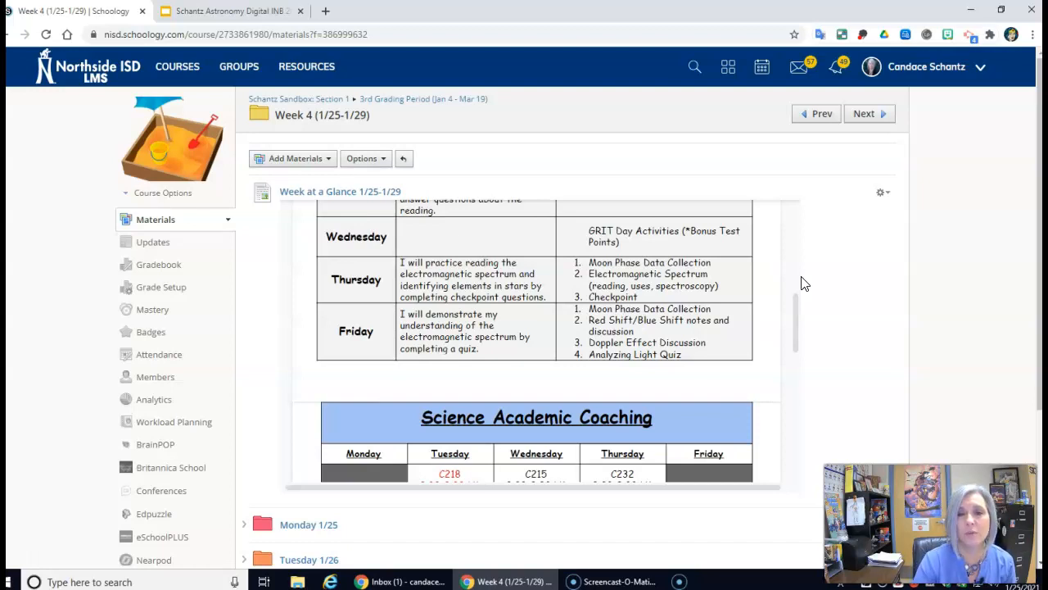
scroll("down", 3)
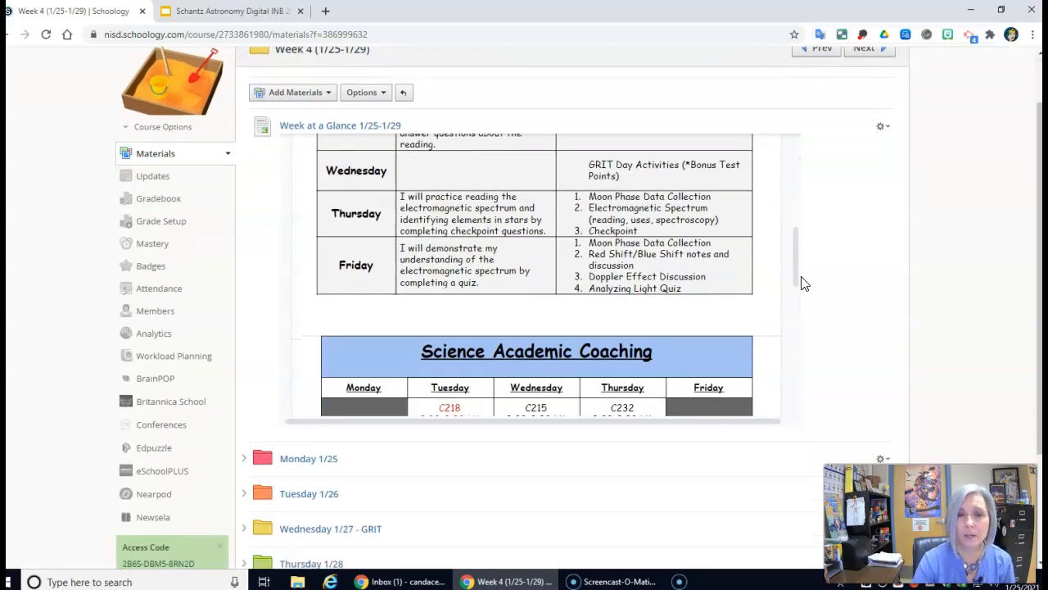
mouse_move(786, 242)
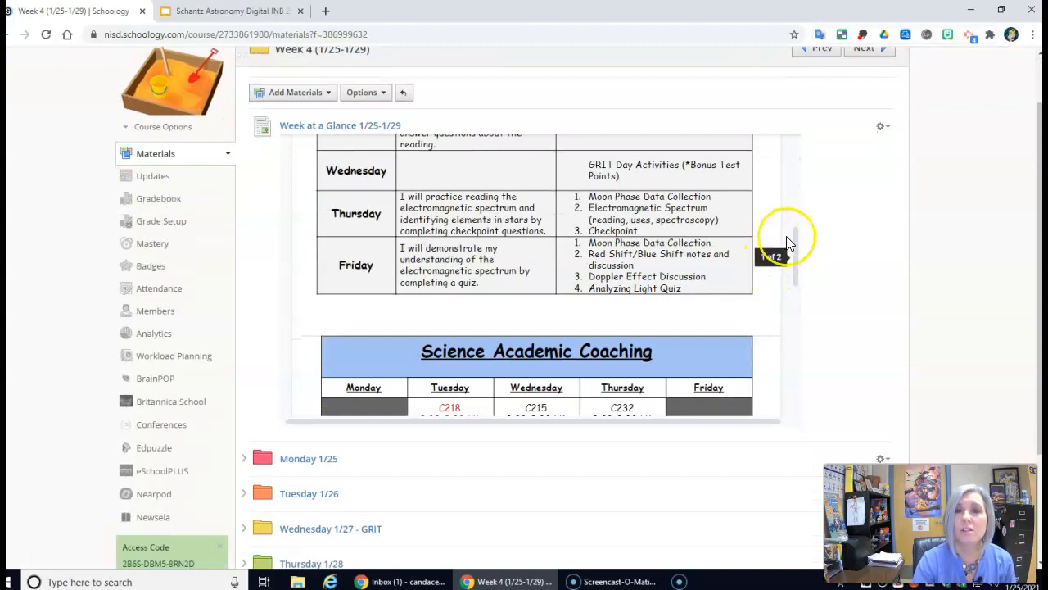
mouse_move(788, 242)
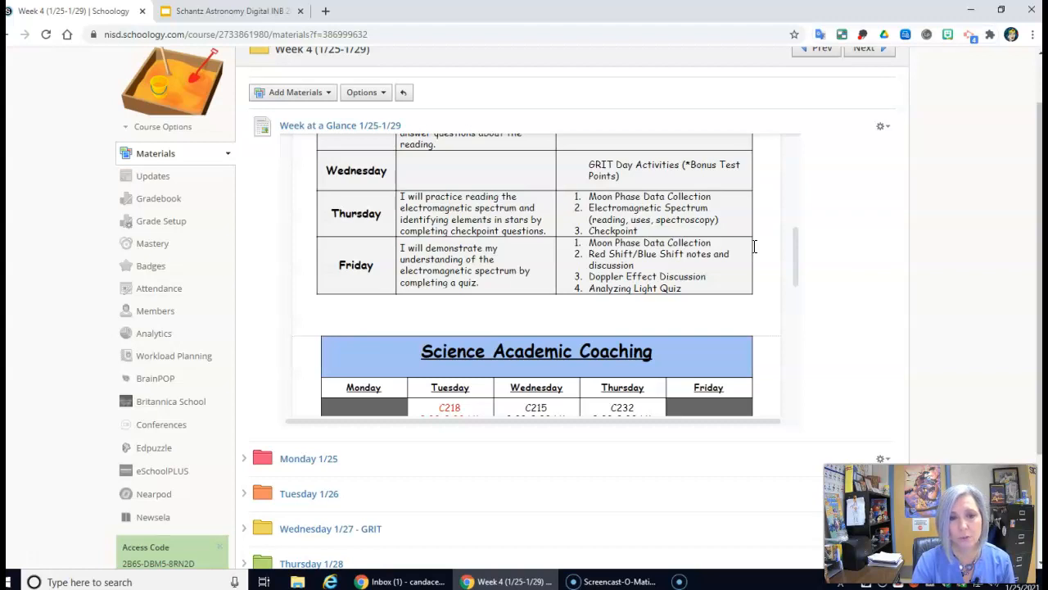
Open the Monday 1/25 folder, review the Universe assignment, then switch to the Digital INB slides
scroll("down", 3)
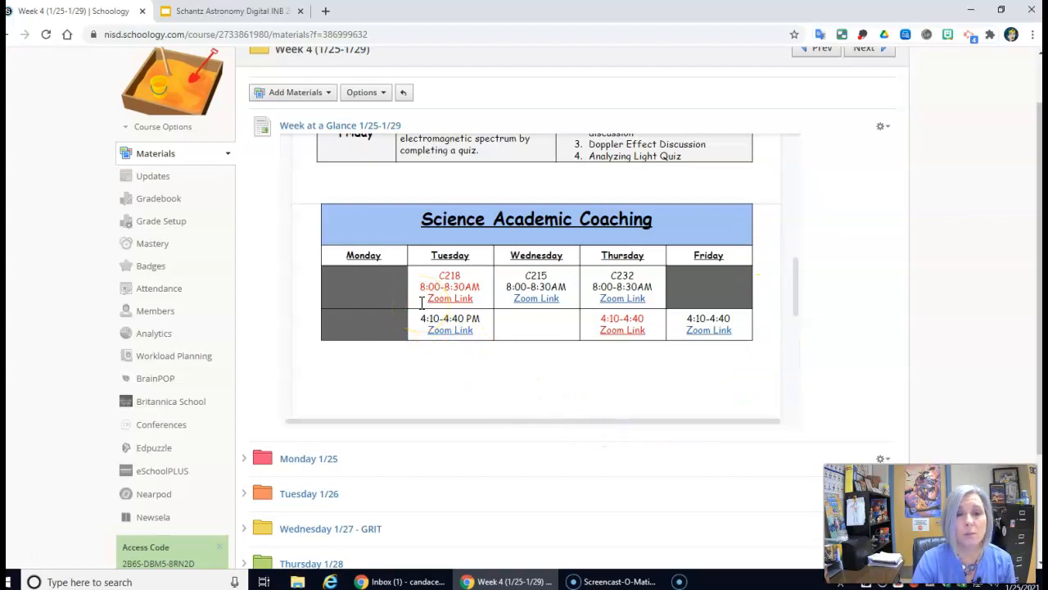
mouse_move(616, 342)
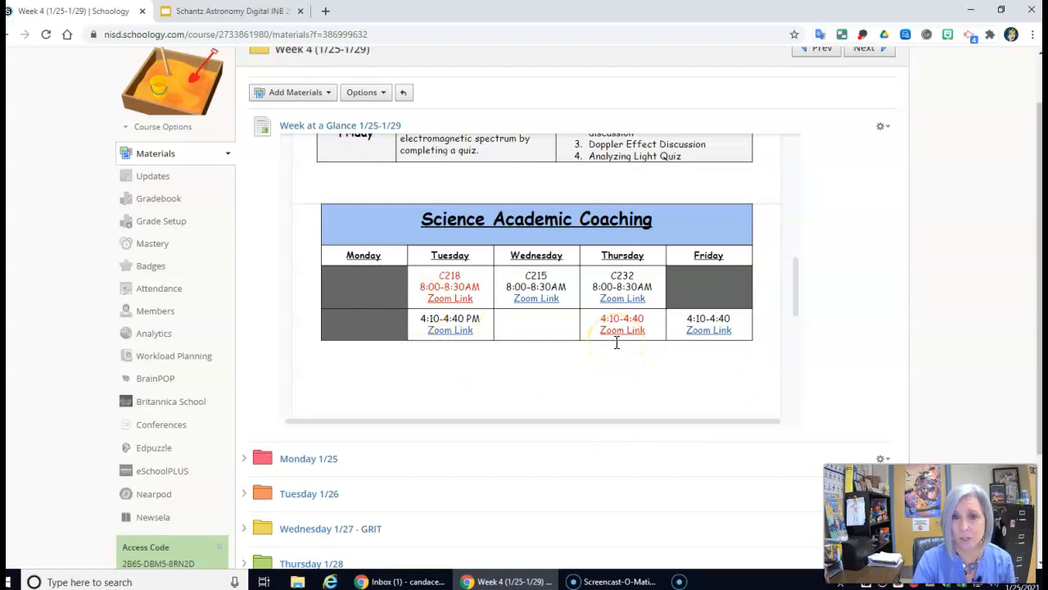
mouse_move(527, 347)
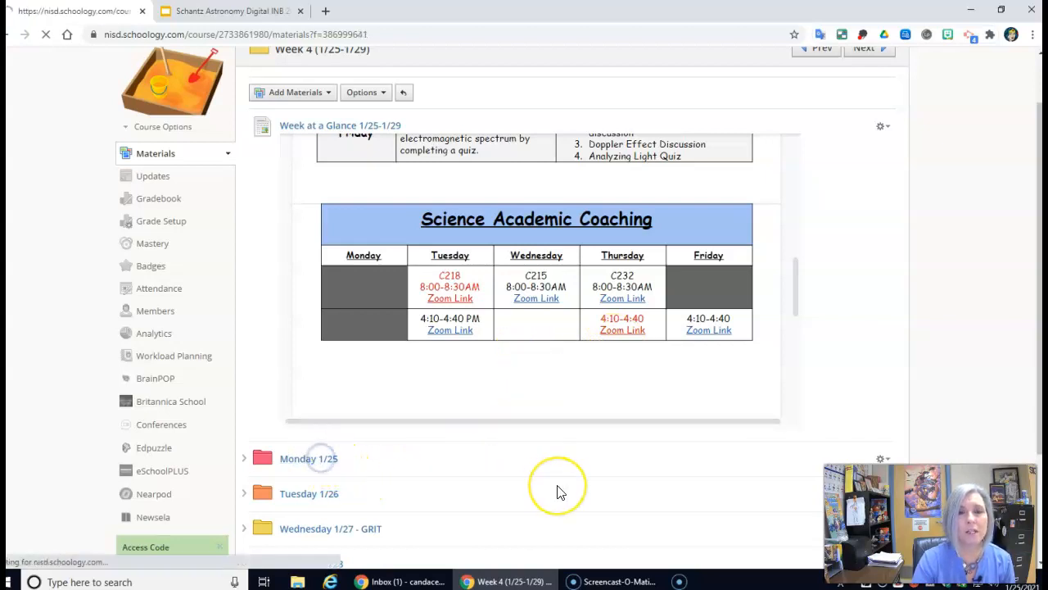
left_click(308, 458)
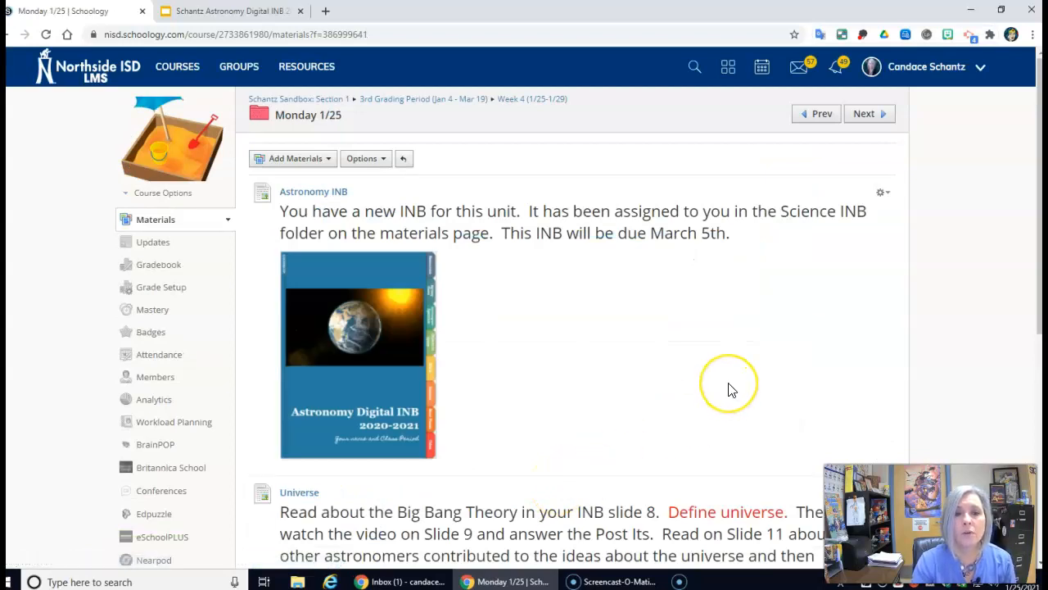
scroll("down", 3)
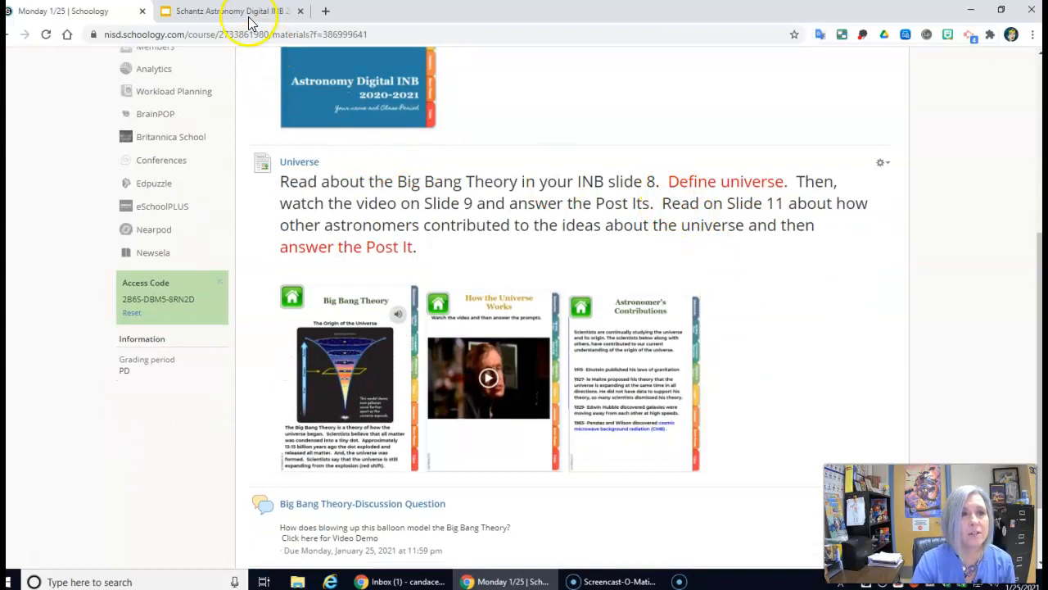
left_click(229, 10)
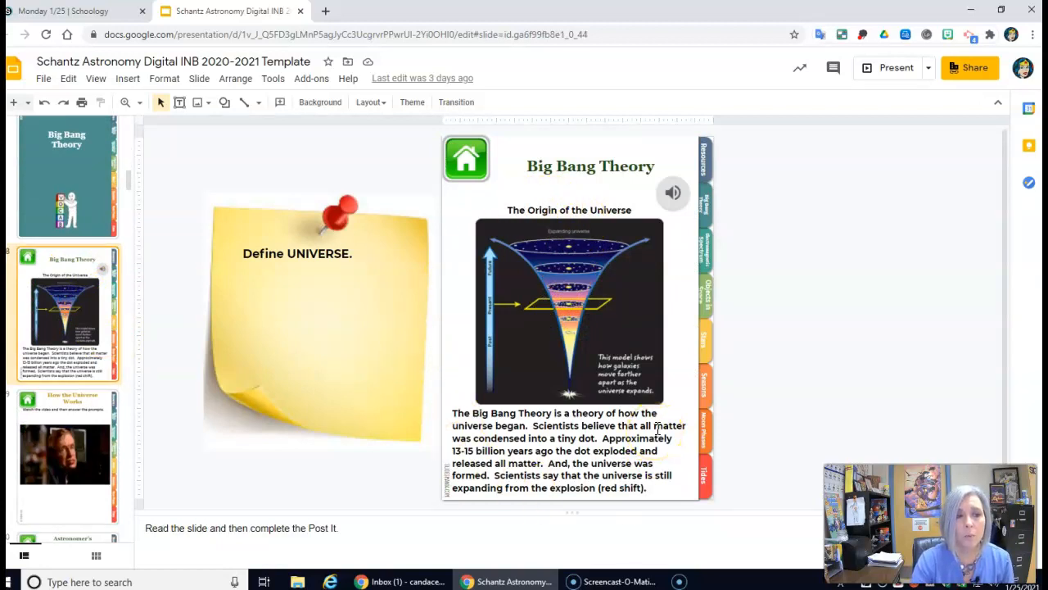
mouse_move(342, 303)
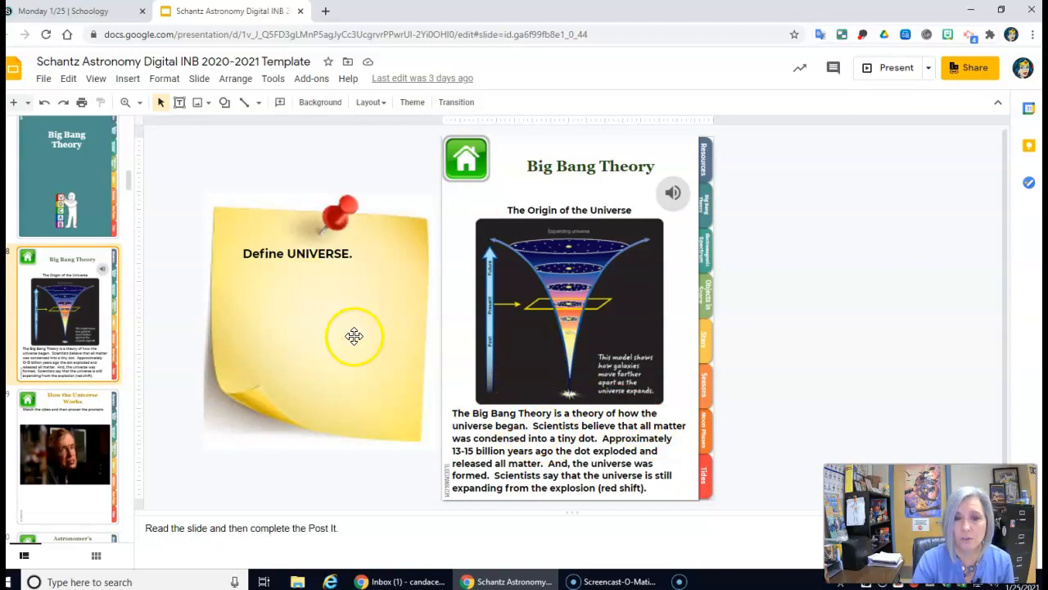
Select the Define UNIVERSE Post-It on the Big Bang Theory slide and move to slide 9
left_click(66, 451)
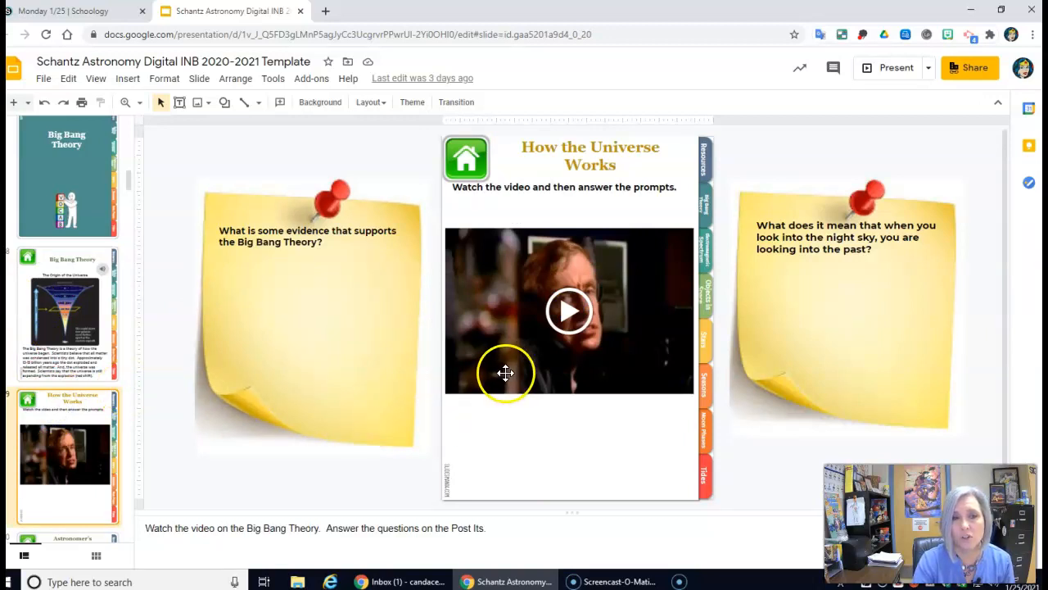
mouse_move(381, 351)
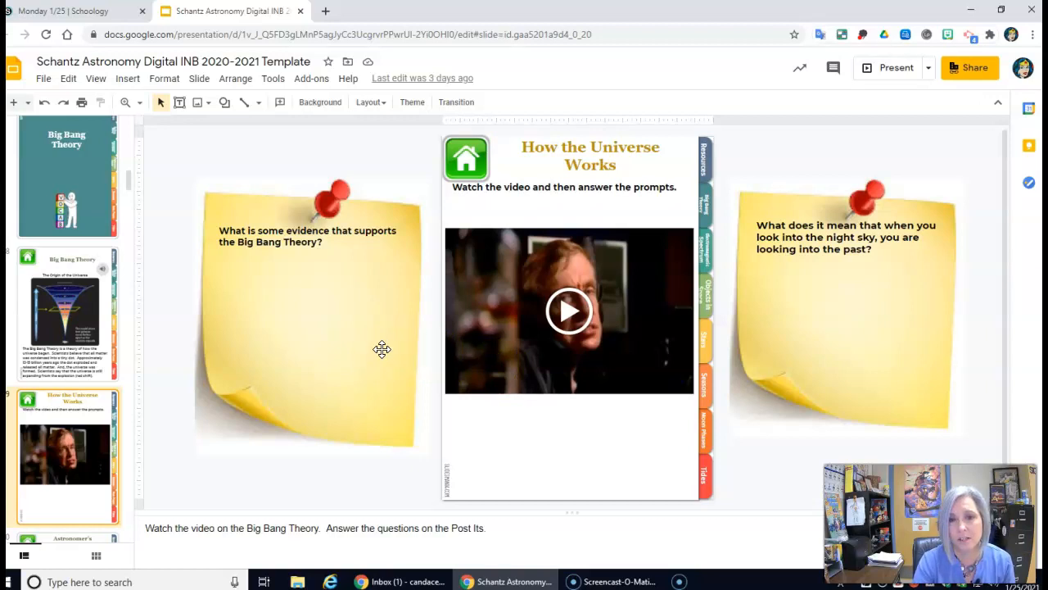
scroll("down", 3)
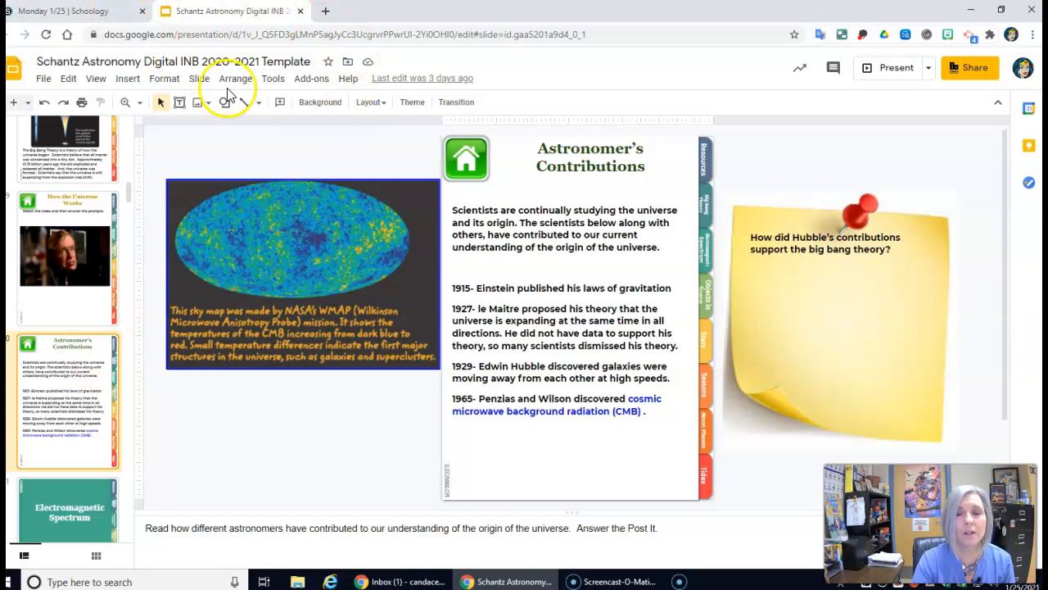
mouse_move(246, 108)
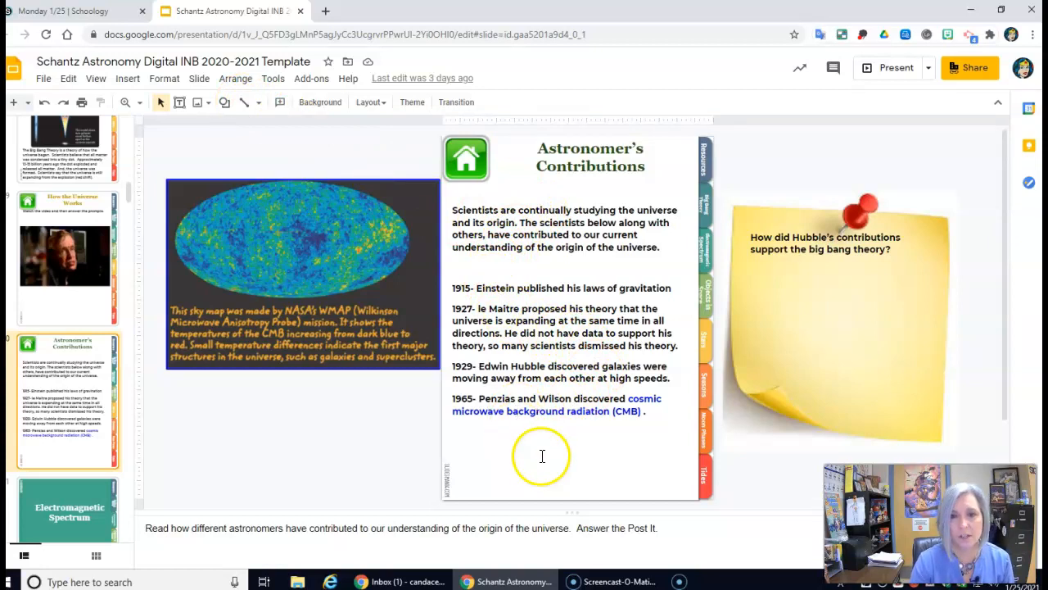
mouse_move(600, 437)
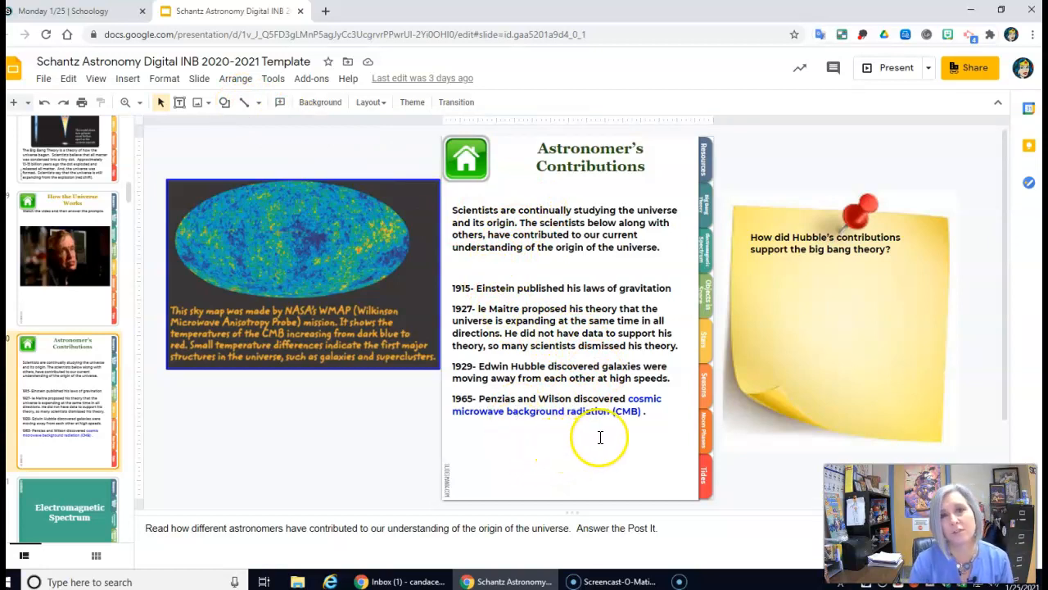
mouse_move(747, 277)
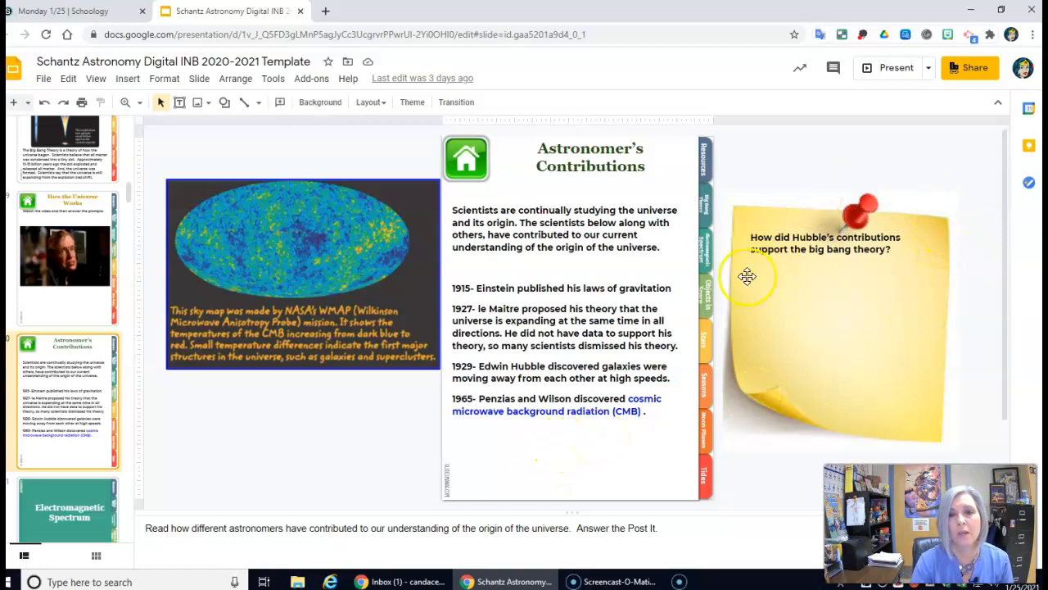
Select the Hubble contributions Post-It on the Astronomer's Contributions slide
left_click(59, 13)
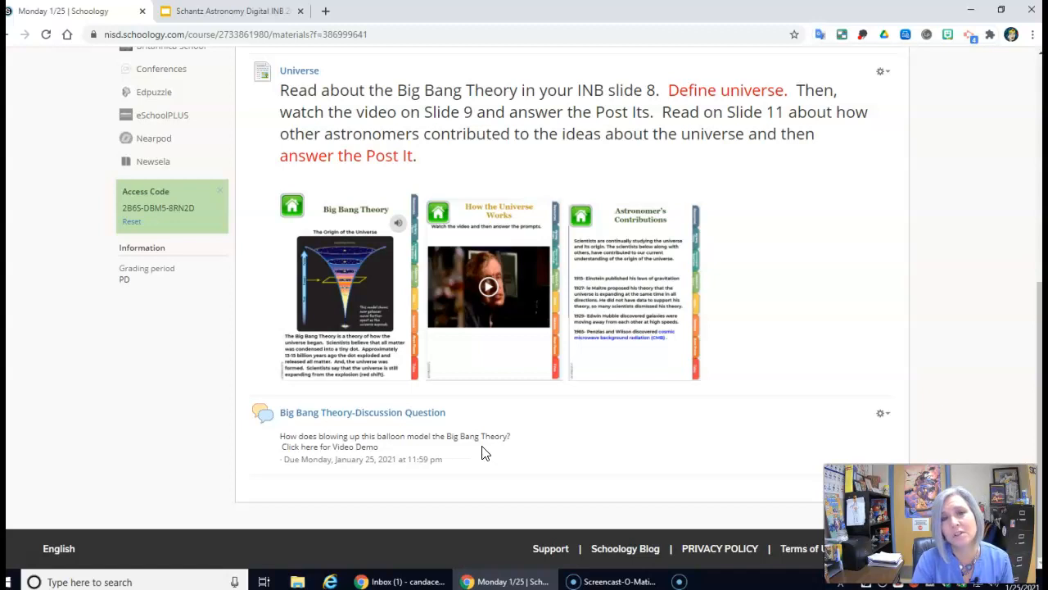
mouse_move(495, 449)
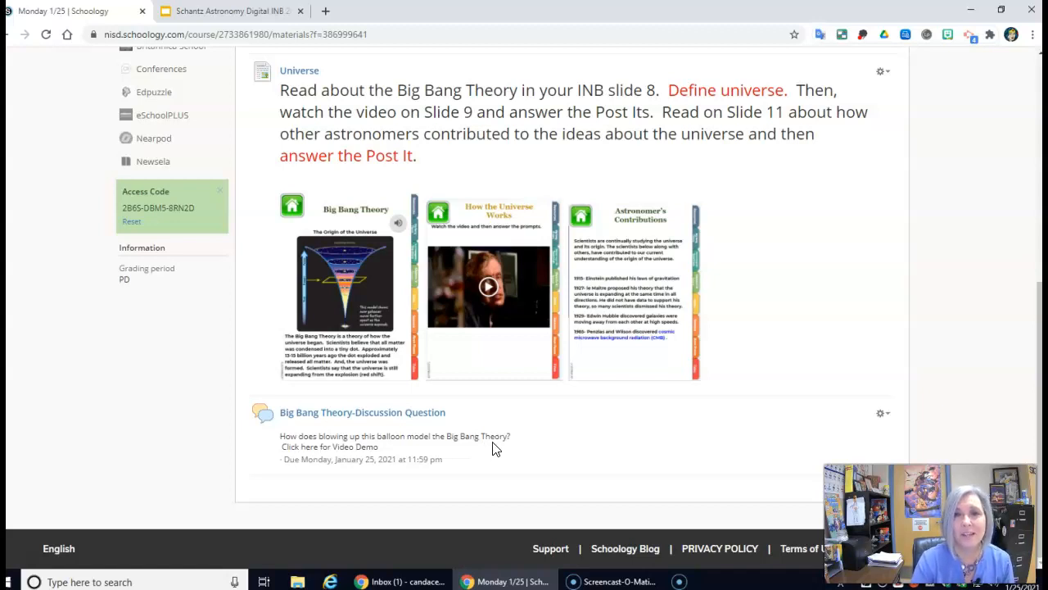
mouse_move(501, 436)
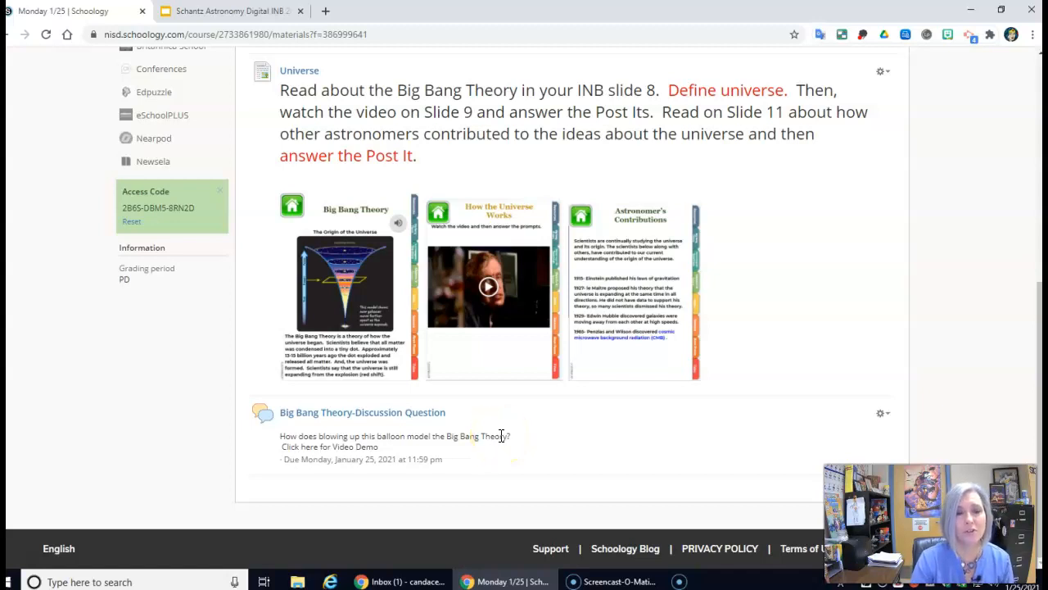